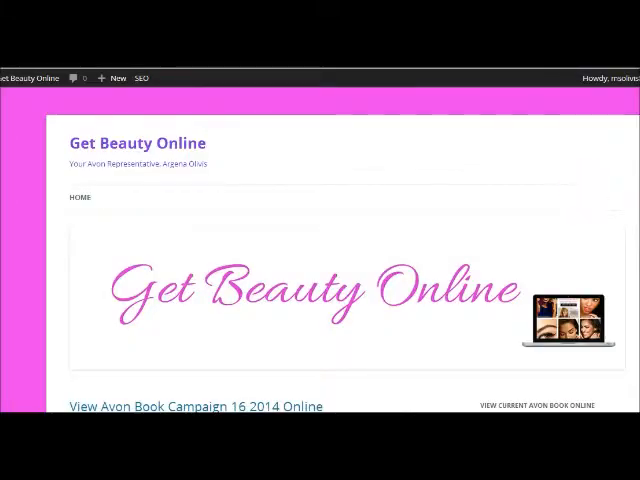
Scroll down the live post and bring up the context options for the brochure image
{"action": "scroll", "scroll_direction": "down", "scroll_amount": 3}
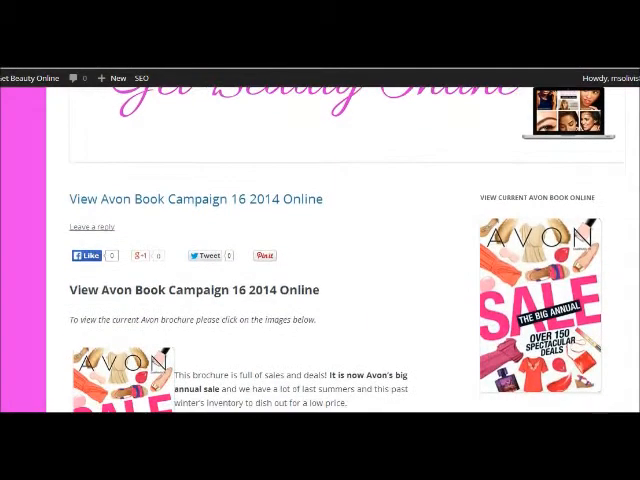
{"action": "scroll", "scroll_direction": "down", "scroll_amount": 3}
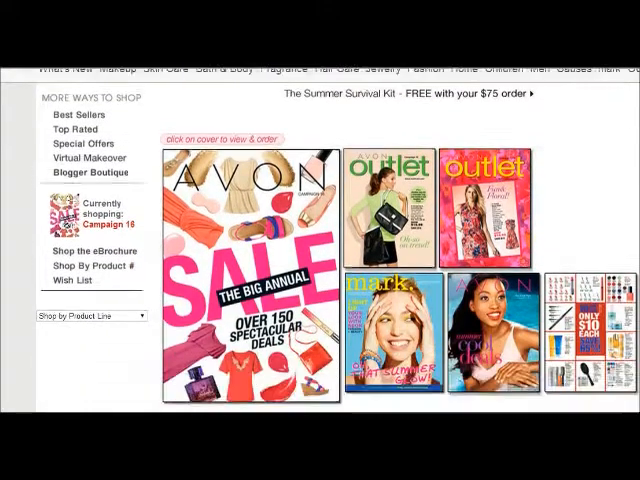
{"action": "scroll", "scroll_direction": "down", "scroll_amount": 3}
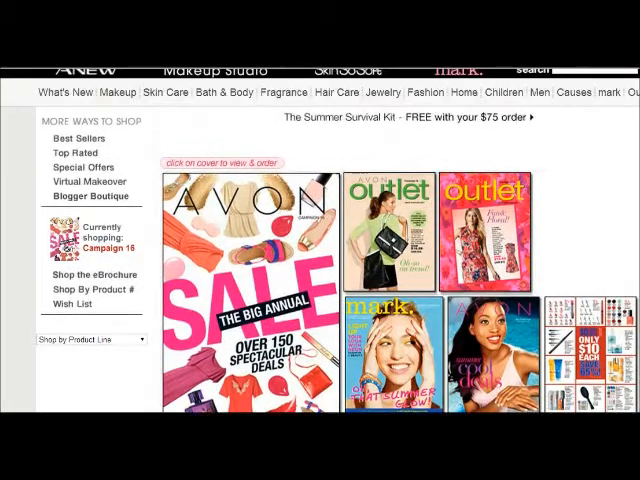
{"action": "scroll", "scroll_direction": "down", "scroll_amount": 3}
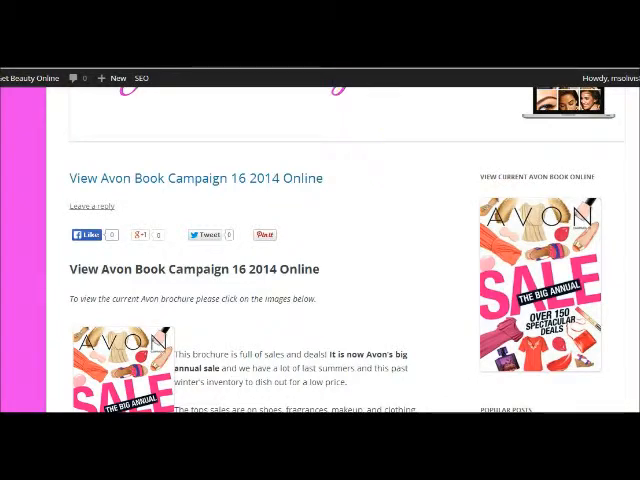
{"action": "scroll", "scroll_direction": "down", "scroll_amount": 3}
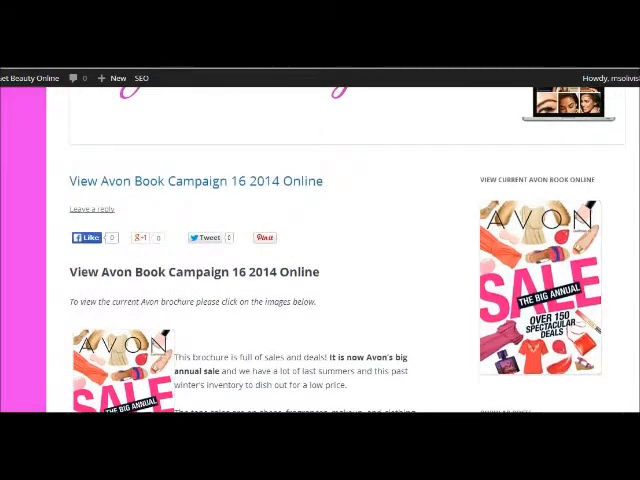
{"action": "scroll", "scroll_direction": "up", "scroll_amount": 3}
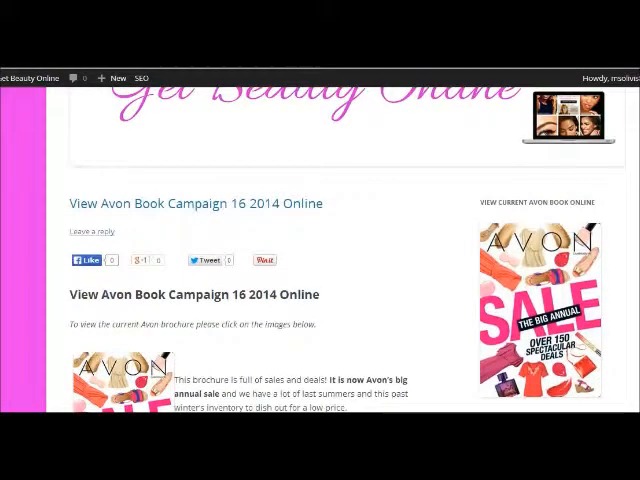
{"action": "scroll", "scroll_direction": "down", "scroll_amount": 3}
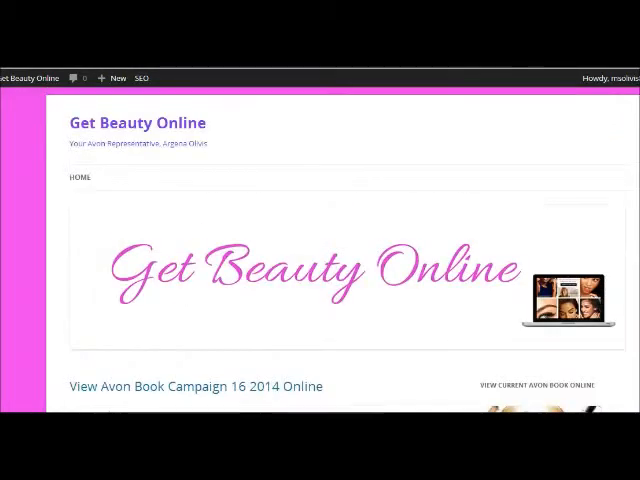
{"action": "scroll", "scroll_direction": "down", "scroll_amount": 3}
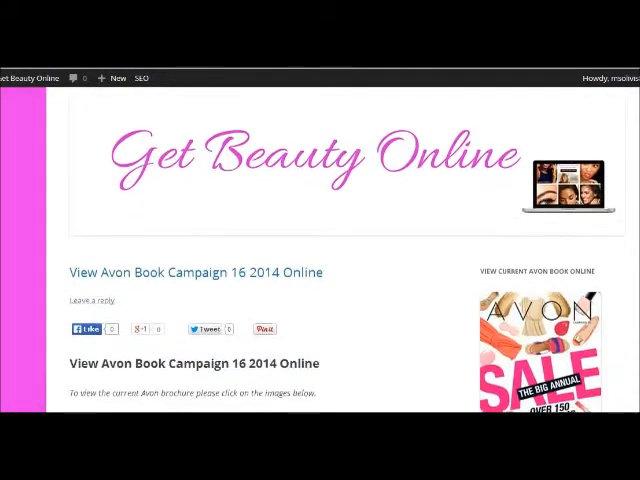
{"action": "scroll", "scroll_direction": "down", "scroll_amount": 3}
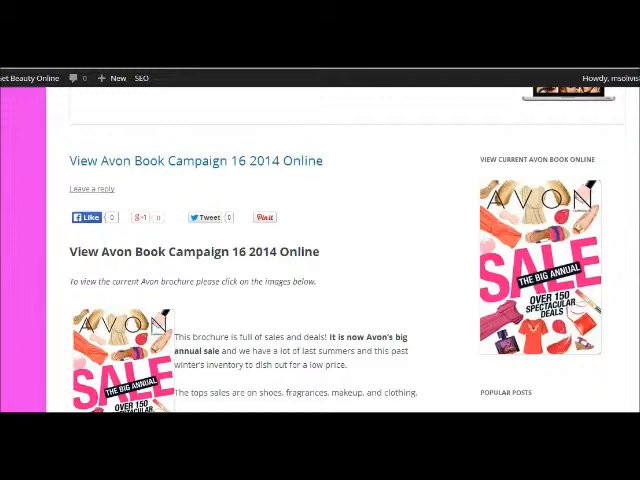
{"action": "scroll", "scroll_direction": "down", "scroll_amount": 3}
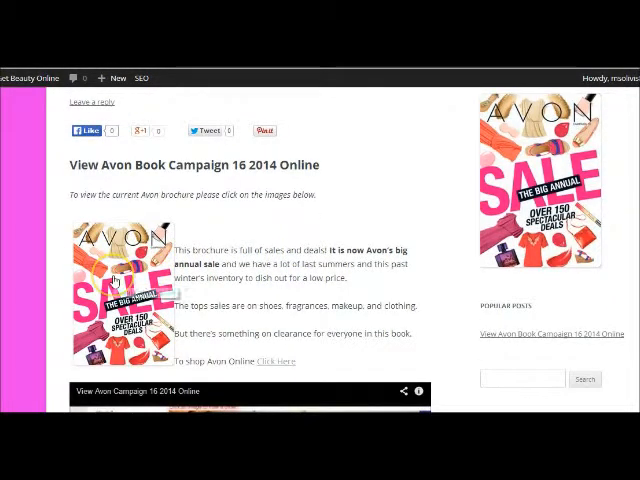
{"action": "right_click", "coordinate": [116, 280]}
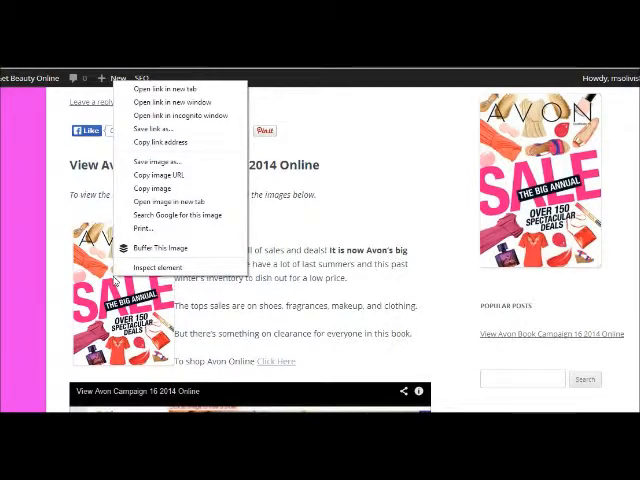
{"action": "mouse_move", "coordinate": [198, 154]}
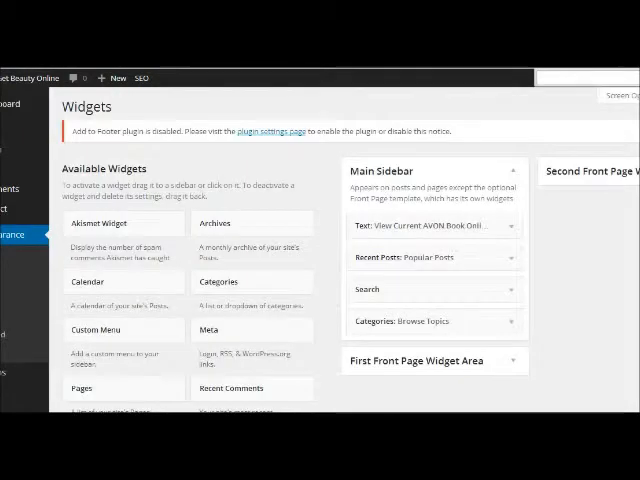
{"action": "mouse_move", "coordinate": [404, 122]}
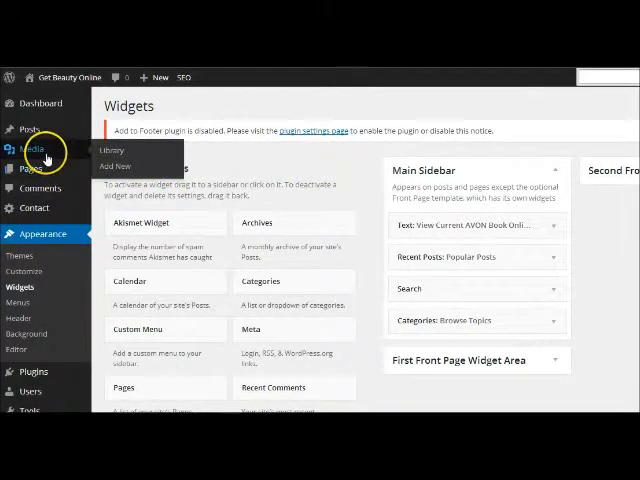
{"action": "mouse_move", "coordinate": [122, 166]}
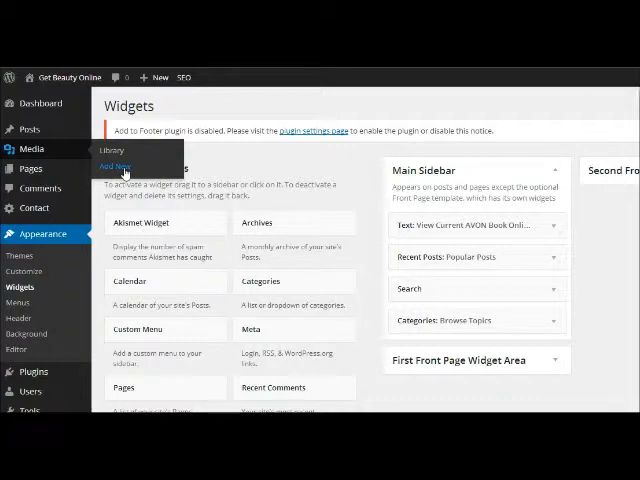
Upload the Avon sale brochure image via Add New media and return to the Library listing
{"action": "left_click", "coordinate": [114, 164]}
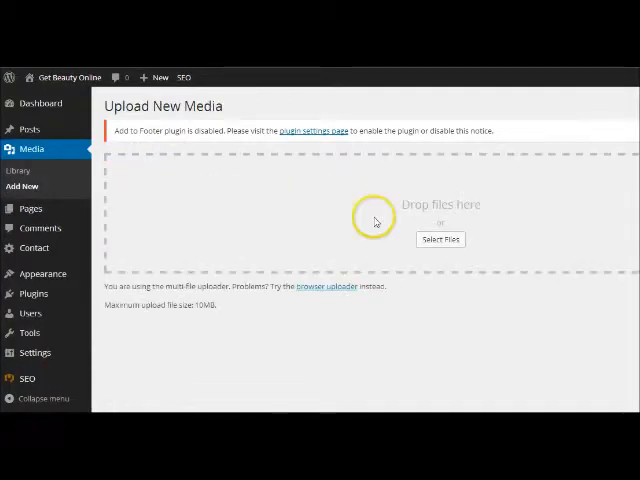
{"action": "left_click", "coordinate": [440, 240]}
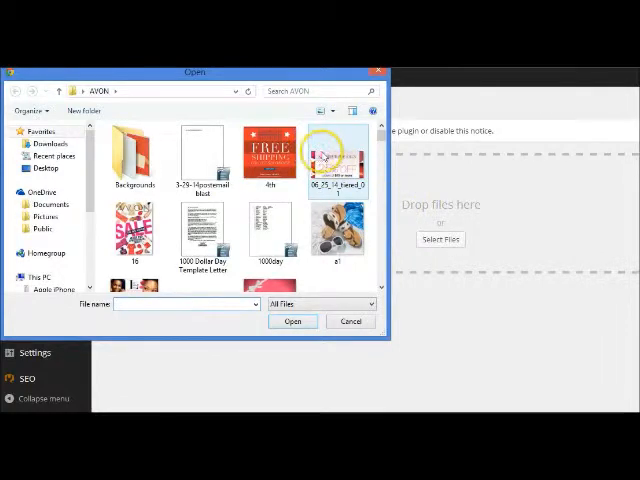
{"action": "left_click", "coordinate": [134, 228]}
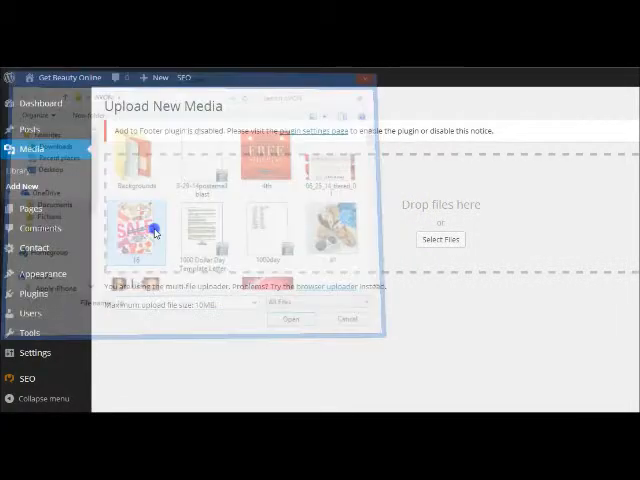
{"action": "left_click", "coordinate": [292, 320]}
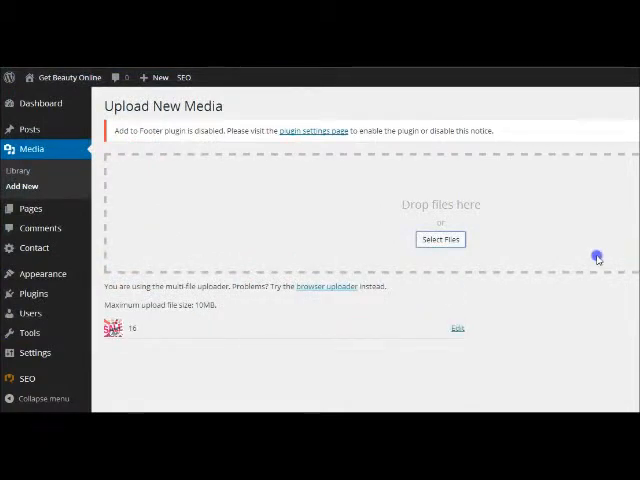
{"action": "mouse_move", "coordinate": [162, 266]}
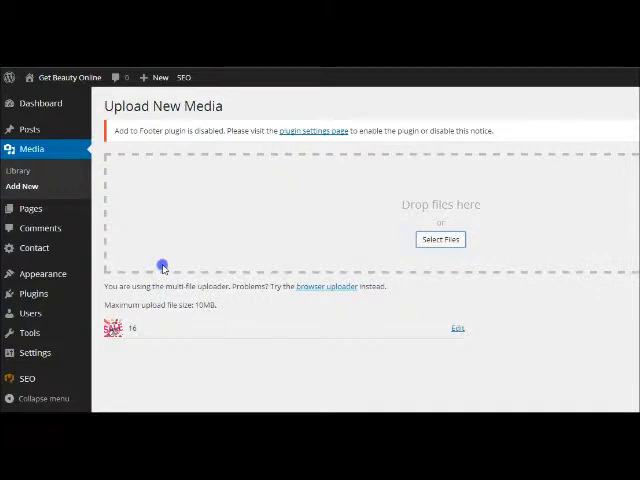
{"action": "mouse_move", "coordinate": [108, 188]}
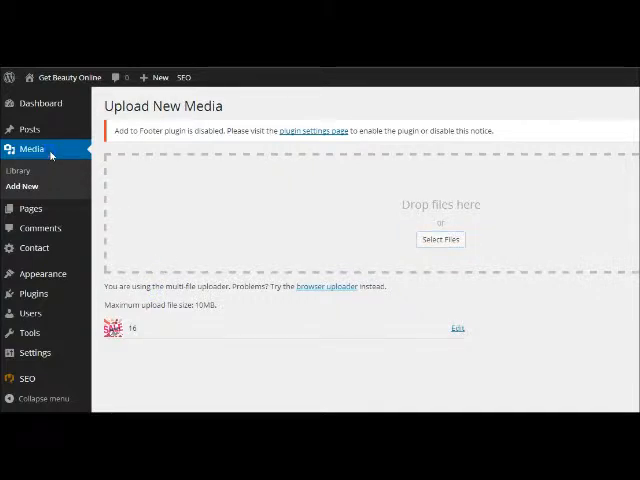
{"action": "left_click", "coordinate": [18, 170]}
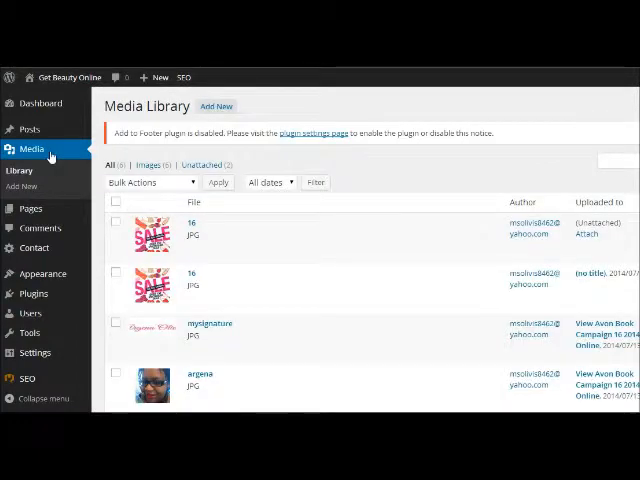
{"action": "mouse_move", "coordinate": [192, 224]}
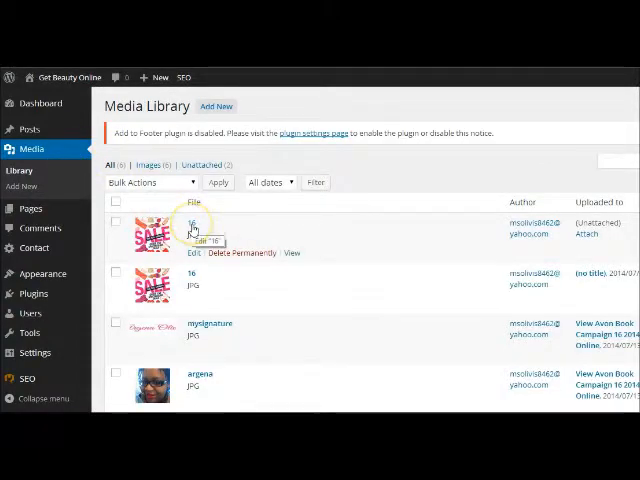
Show management options for the newly uploaded sale image in the Media Library
{"action": "left_click", "coordinate": [192, 222]}
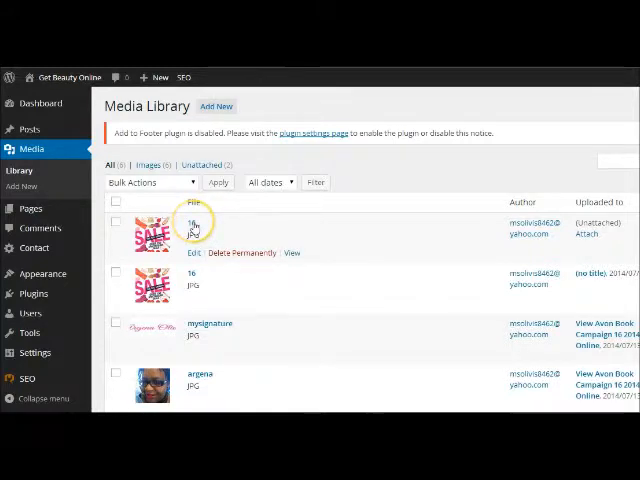
{"action": "mouse_move", "coordinate": [78, 120]}
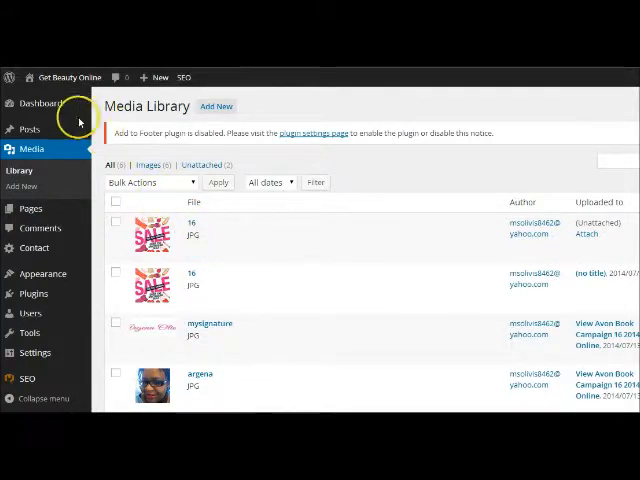
{"action": "mouse_move", "coordinate": [30, 128]}
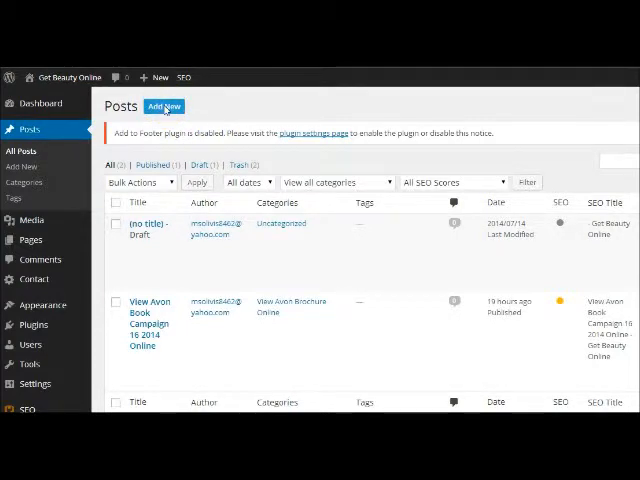
Start a new post and insert the Avon SALE brochure image from the Media Library into it
{"action": "left_click", "coordinate": [164, 106]}
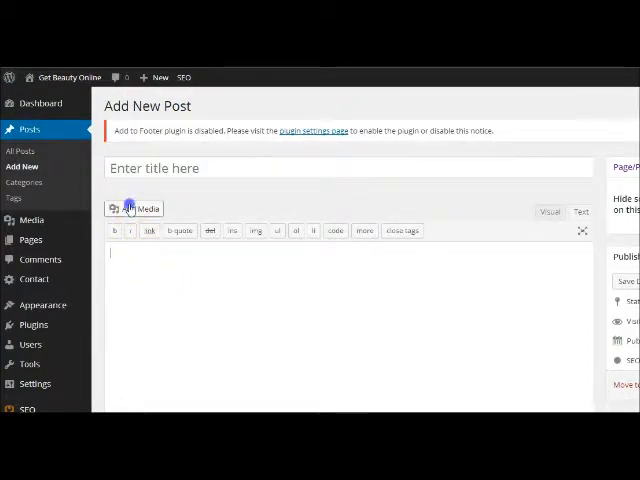
{"action": "left_click", "coordinate": [134, 208]}
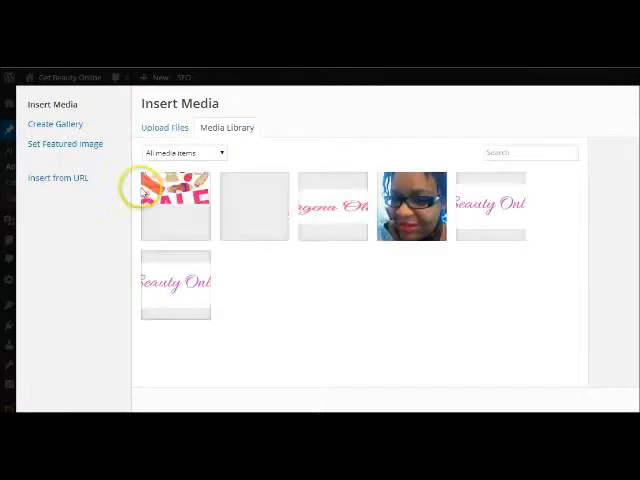
{"action": "left_click", "coordinate": [176, 204]}
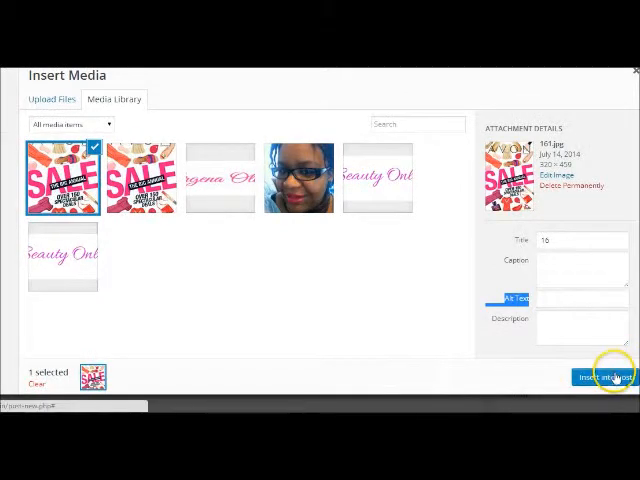
{"action": "left_click", "coordinate": [608, 376]}
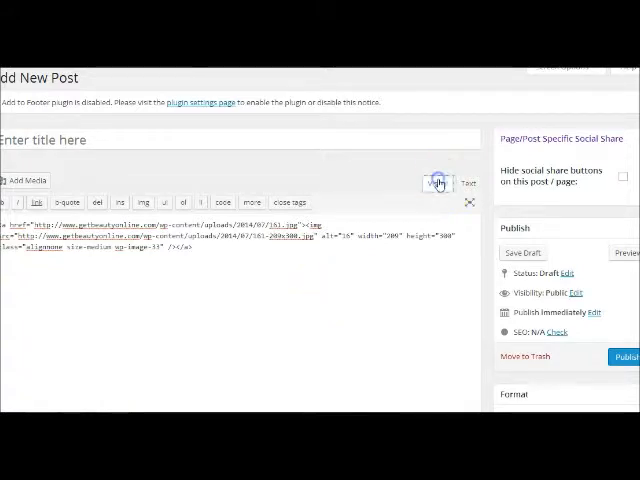
Switch the post editor to Visual view and select the rendered brochure image
{"action": "left_click", "coordinate": [436, 184]}
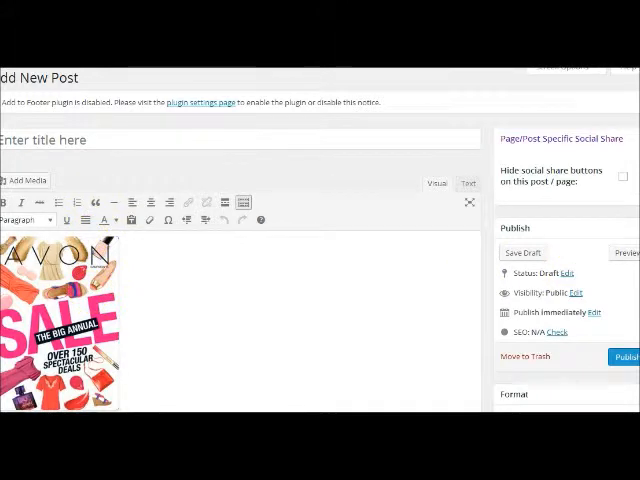
{"action": "mouse_move", "coordinate": [296, 224]}
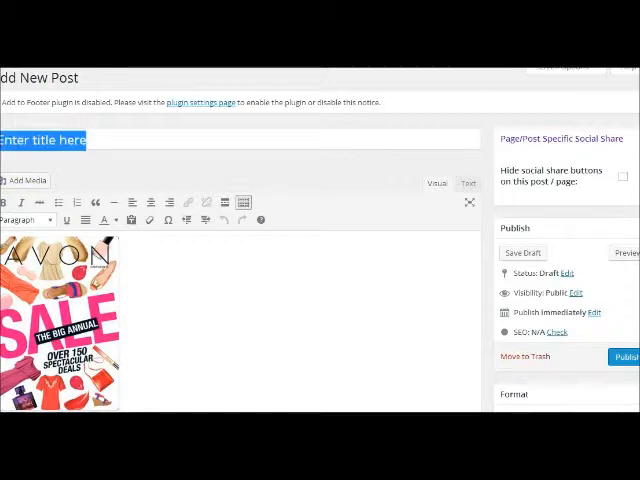
{"action": "left_click", "coordinate": [56, 320]}
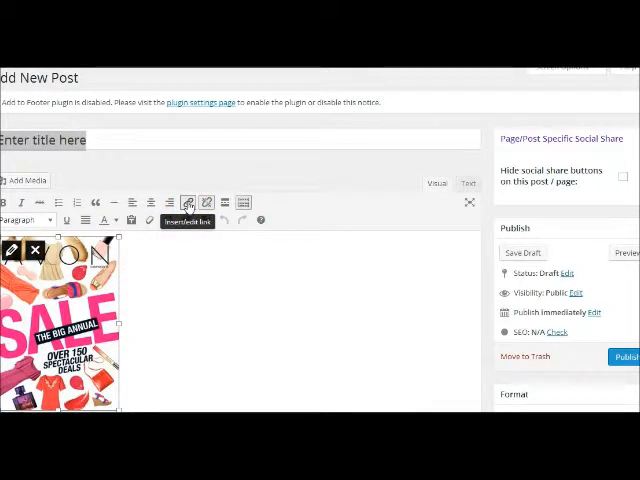
Enter '&dept=catalog&setlang=1&repid=12806032' in the image link settings, then go to the Avon shop page
{"action": "left_click", "coordinate": [188, 202]}
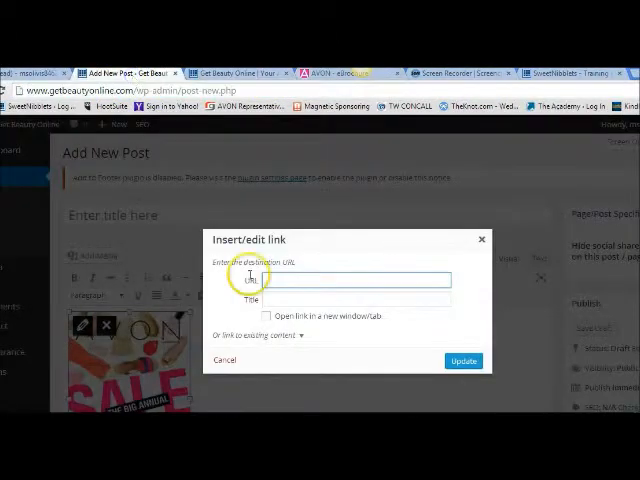
{"action": "type", "text": "&dept=catalog&setlang=1&repid=12806032"}
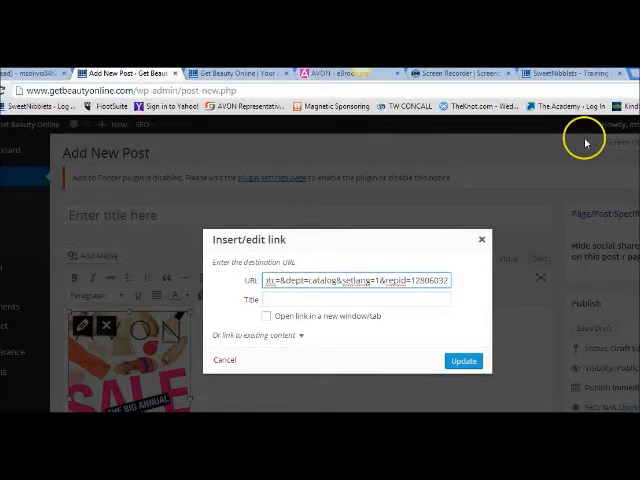
{"action": "left_click", "coordinate": [344, 72]}
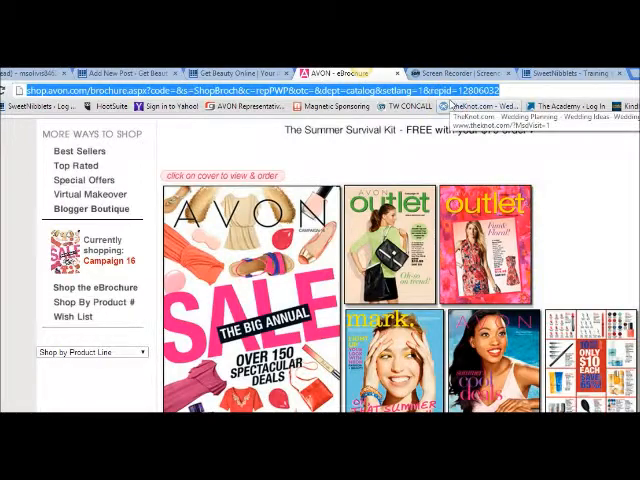
Reach the representative's shop.avon.com brochure page from youravon.com and return to the link dialog
{"action": "type", "text": "youravon.com"}
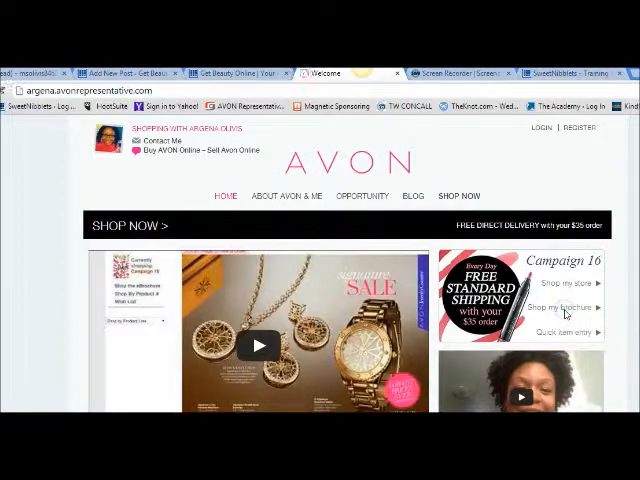
{"action": "left_click", "coordinate": [566, 304]}
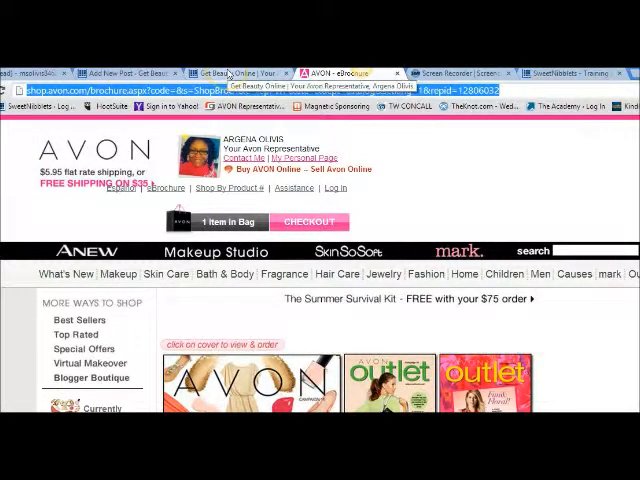
{"action": "left_click", "coordinate": [140, 72]}
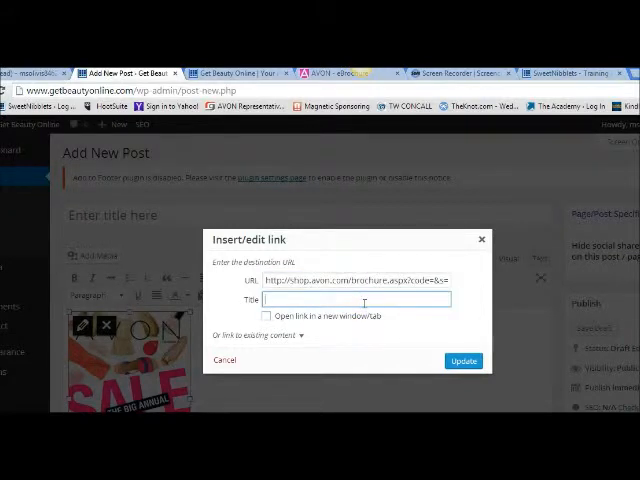
Save the image link with title 'Shop Avon', set to open in a new window/tab
{"action": "type", "text": "Shop Avon"}
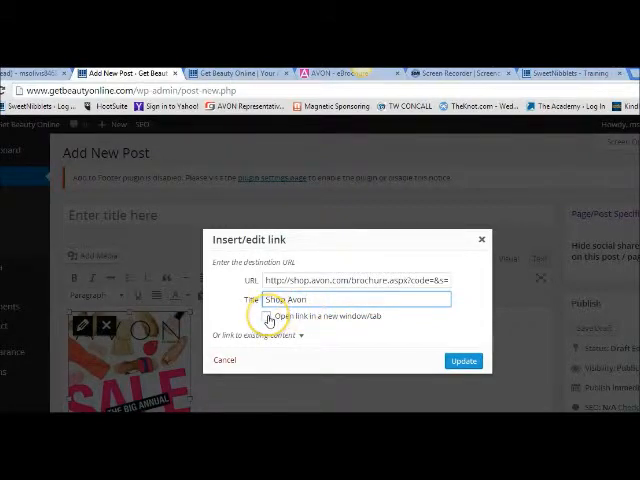
{"action": "left_click", "coordinate": [264, 316]}
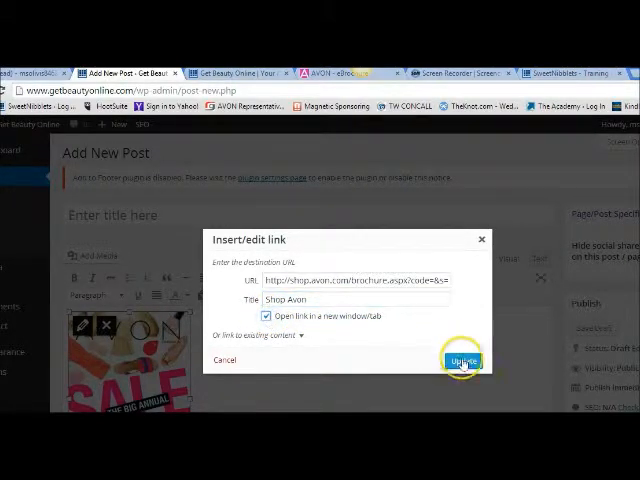
{"action": "left_click", "coordinate": [462, 360]}
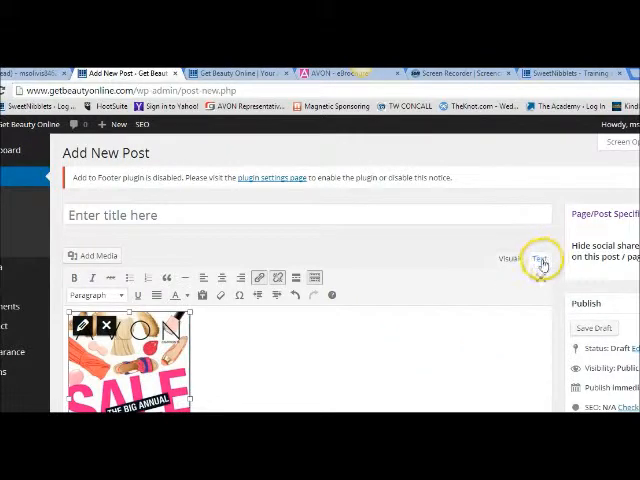
View the post's HTML code, then leave the unsaved draft for Appearance > Widgets
{"action": "left_click", "coordinate": [540, 258]}
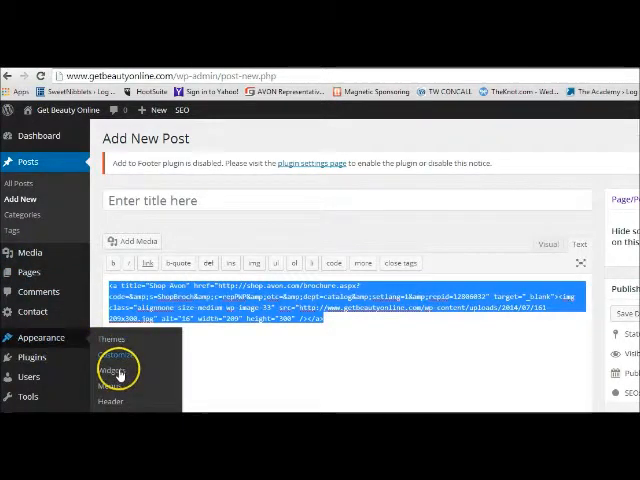
{"action": "left_click", "coordinate": [106, 356]}
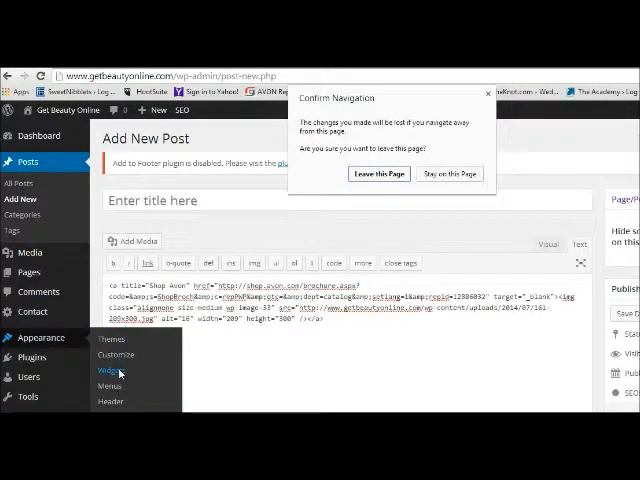
{"action": "left_click", "coordinate": [448, 172]}
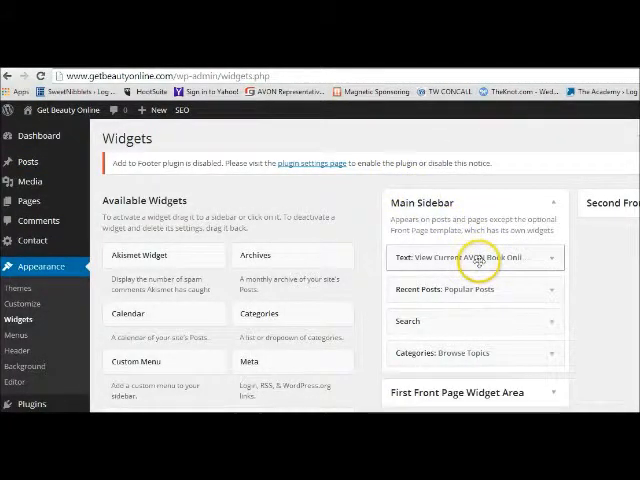
Expand the View Current AVON Book Online Text widget in the Main Sidebar to edit its content
{"action": "left_click", "coordinate": [476, 256]}
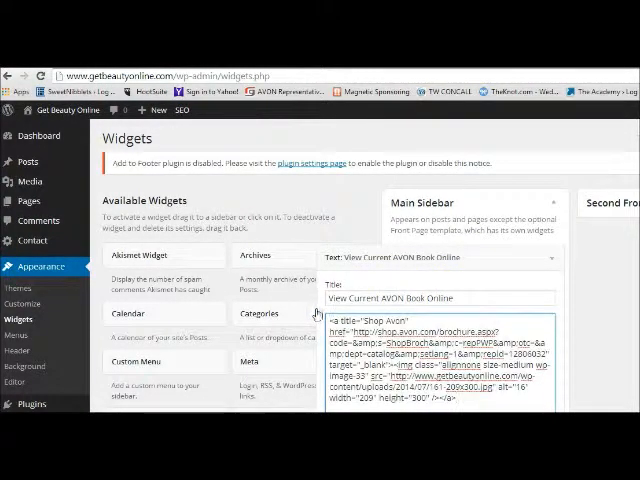
{"action": "scroll", "scroll_direction": "down", "scroll_amount": 3}
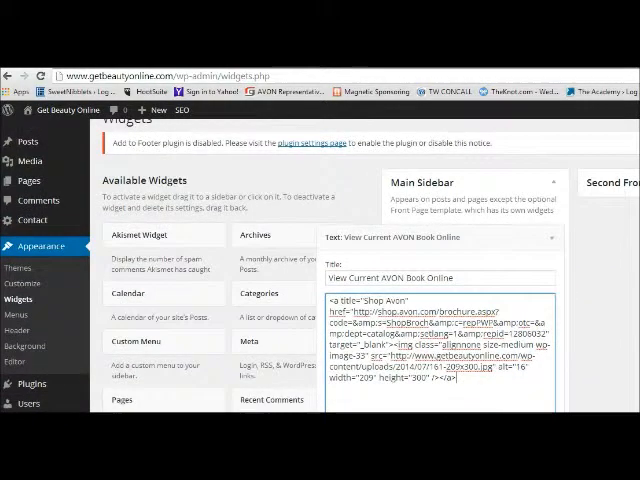
{"action": "scroll", "scroll_direction": "down", "scroll_amount": 3}
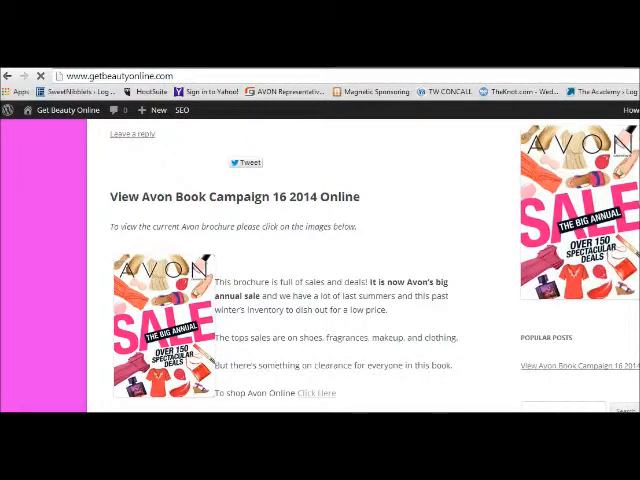
Scroll up to the sidebar Avon brochure image on the Get Beauty Online site
{"action": "scroll", "scroll_direction": "up", "scroll_amount": 3}
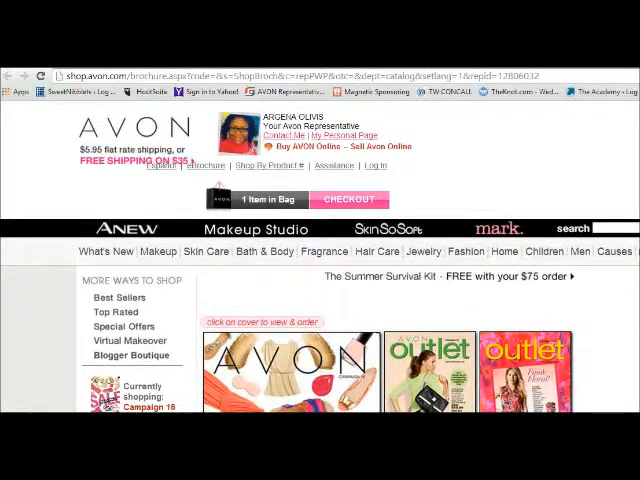
{"action": "scroll", "scroll_direction": "down", "scroll_amount": 3}
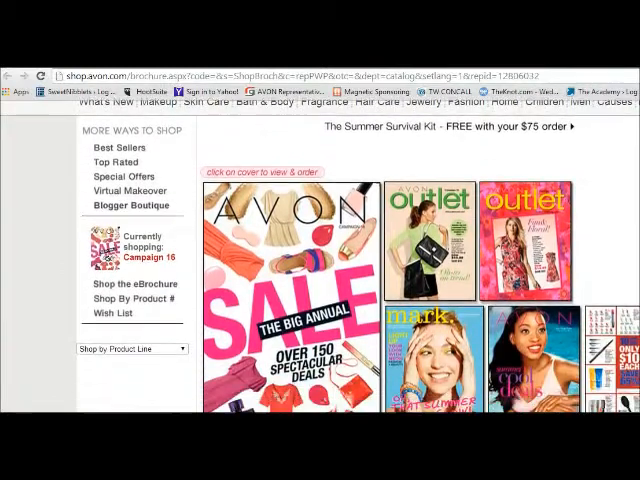
{"action": "scroll", "scroll_direction": "down", "scroll_amount": 3}
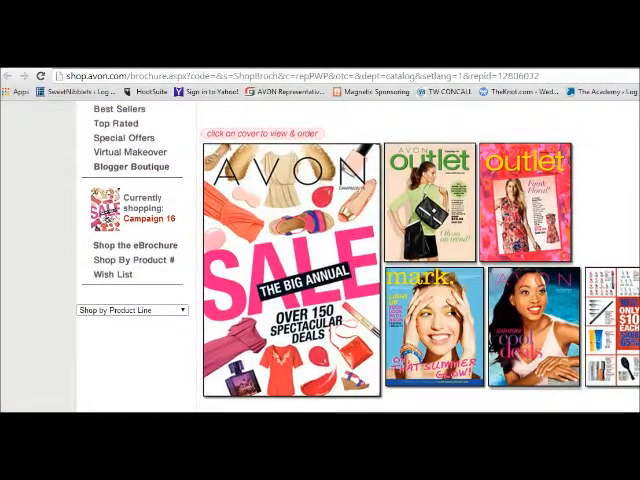
{"action": "scroll", "scroll_direction": "down", "scroll_amount": 3}
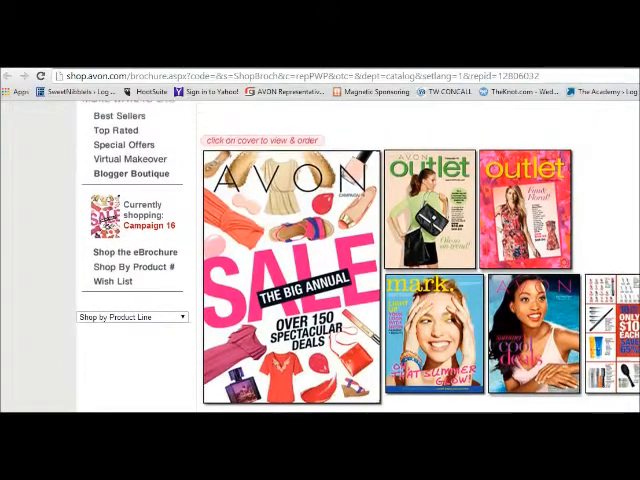